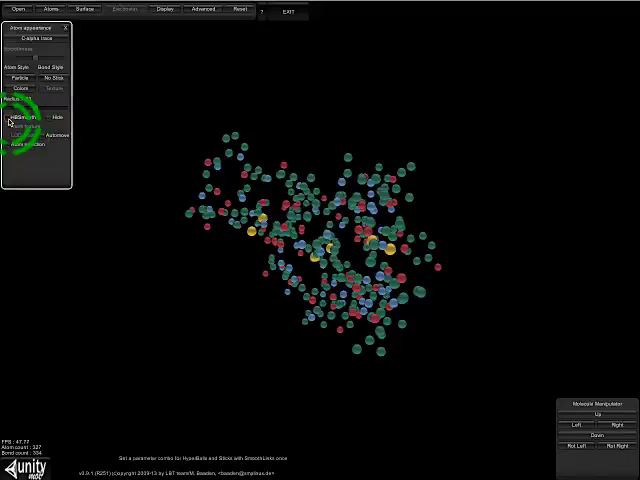
- Render atoms as large shaded spheres in element colours and bring up the Atom Scales and Colors panel
click(20, 78)
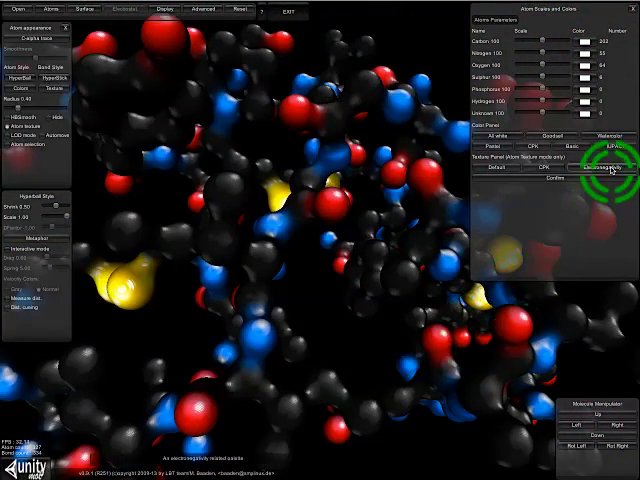
click(592, 168)
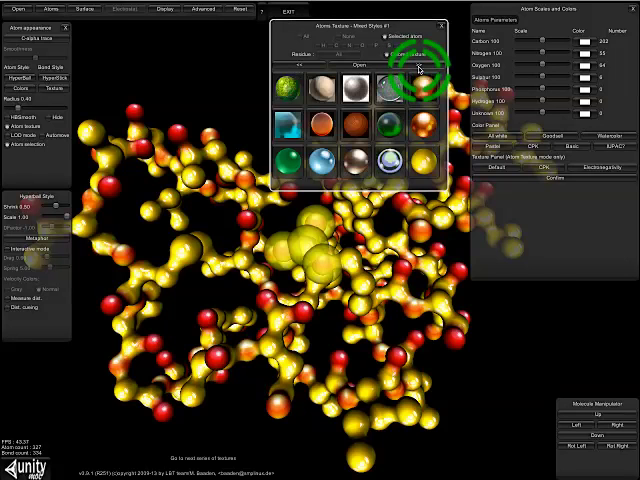
- Apply the glossy yellow texture to the protein's atoms
click(420, 128)
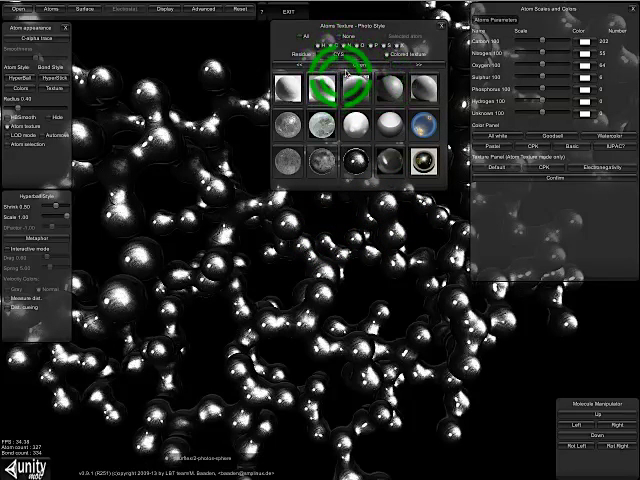
- Switch the atoms to a silver metallic photo texture
click(416, 160)
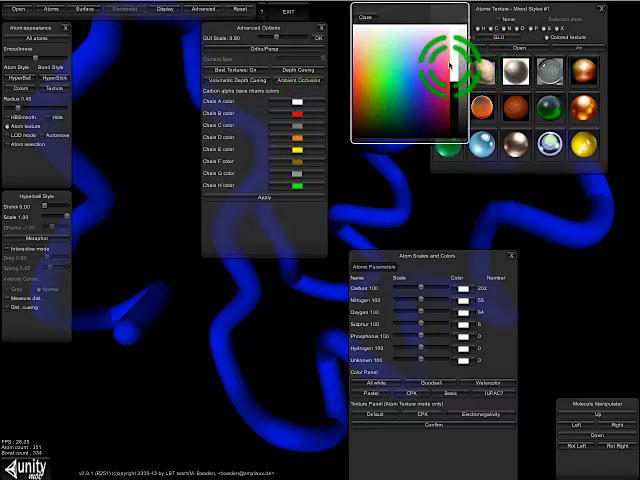
- Recolour the smooth alpha-carbon trace to deep blue via the chain colour swatch
click(270, 196)
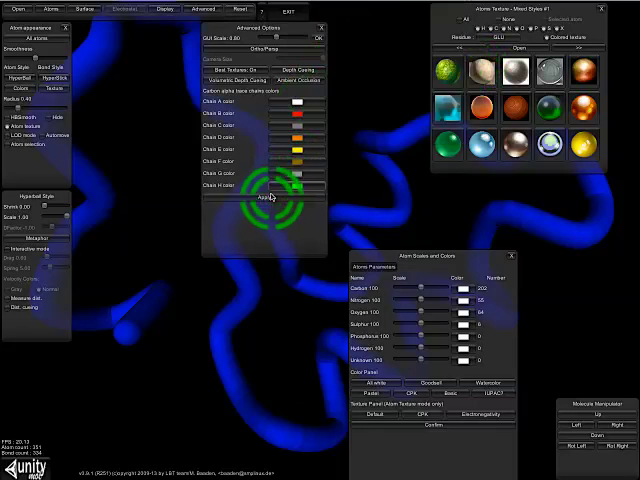